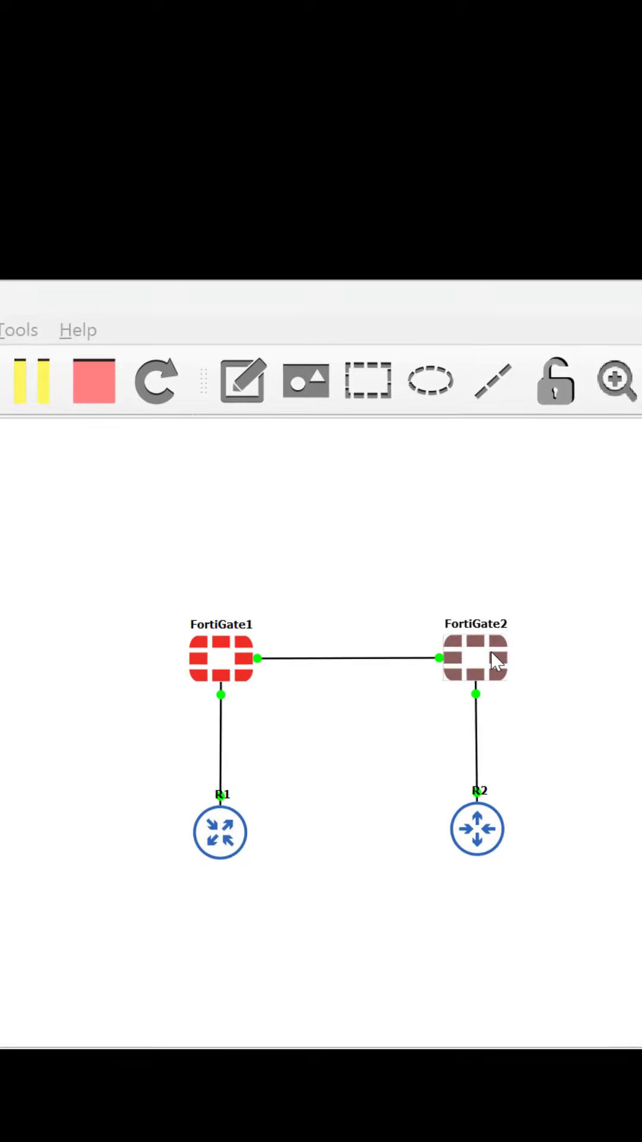
# - Open FortiGate2's PuTTY console from its right-click menu
pyautogui.rightClick(474, 658)
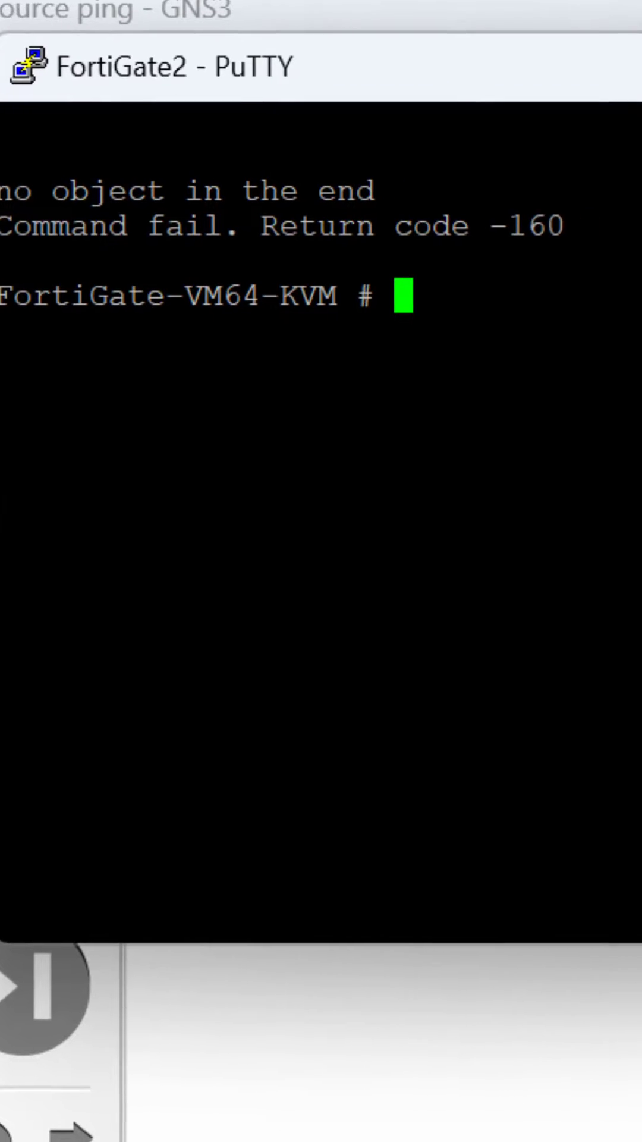
# - List FortiGate2's interfaces with config sys int, checking port1 1.1.1.2 and port2 192.168.2.1
pyautogui.write('confi')
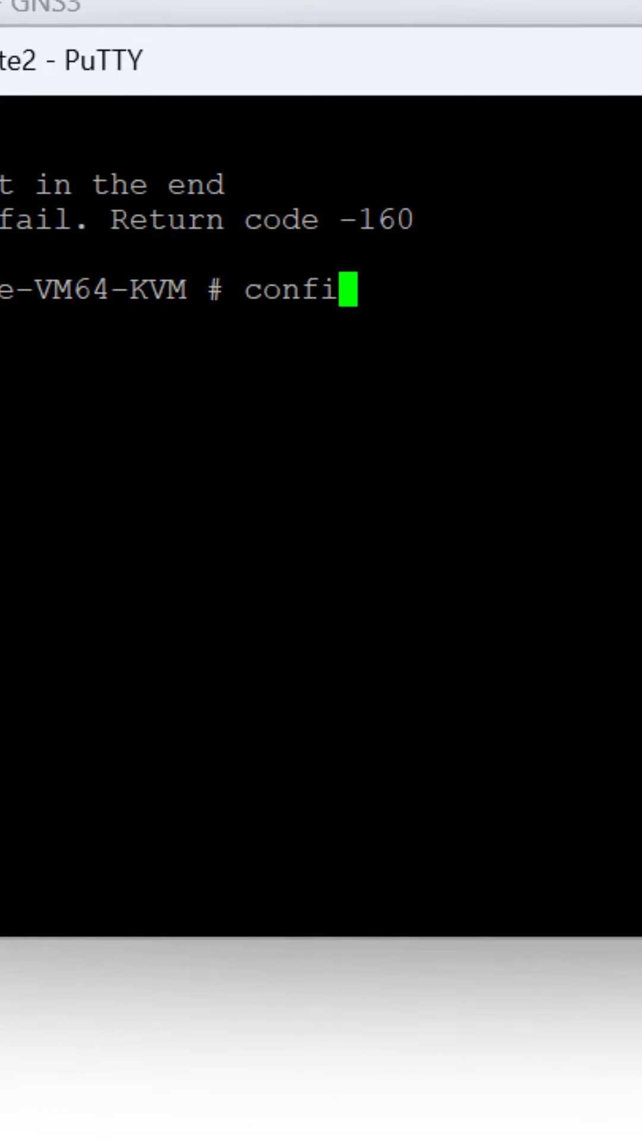
pyautogui.write('g sys int')
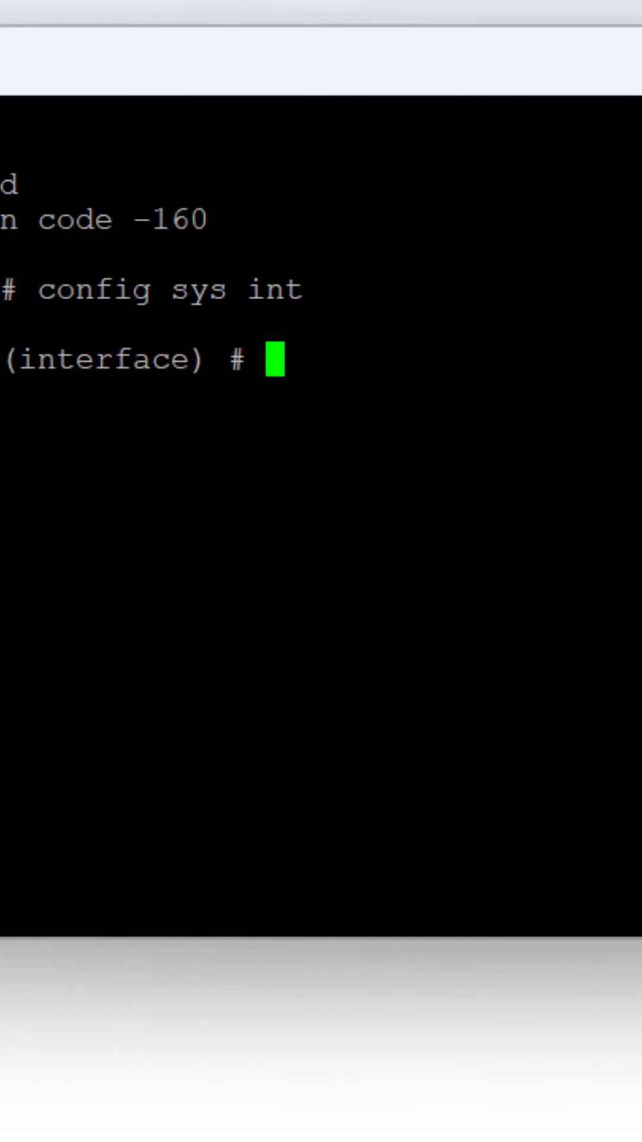
pyautogui.press('Return')
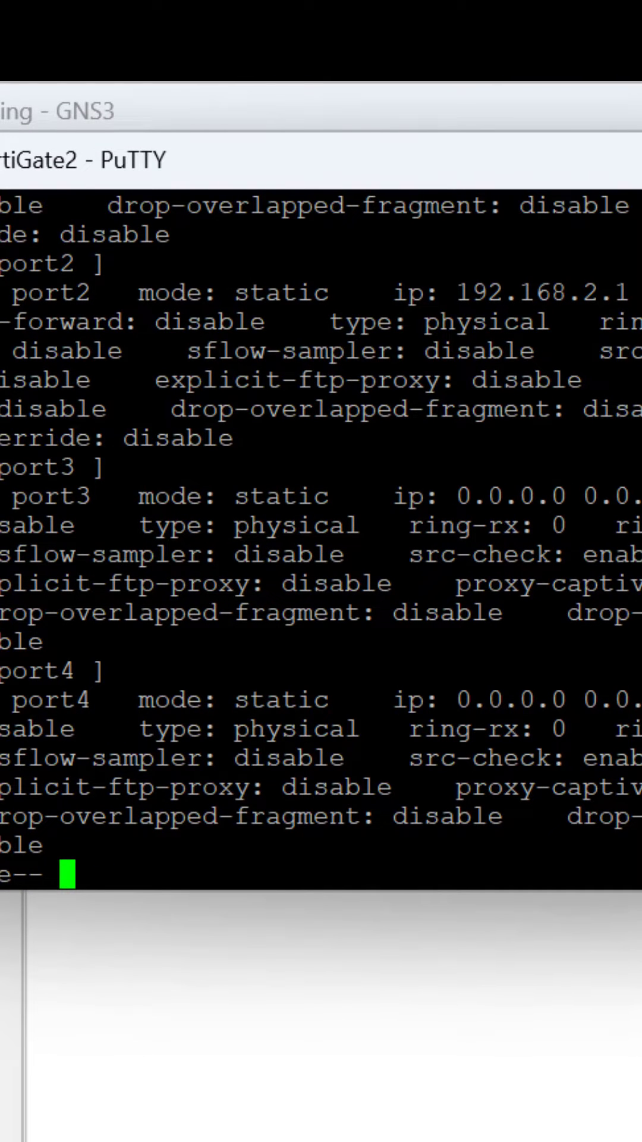
pyautogui.scroll(3)
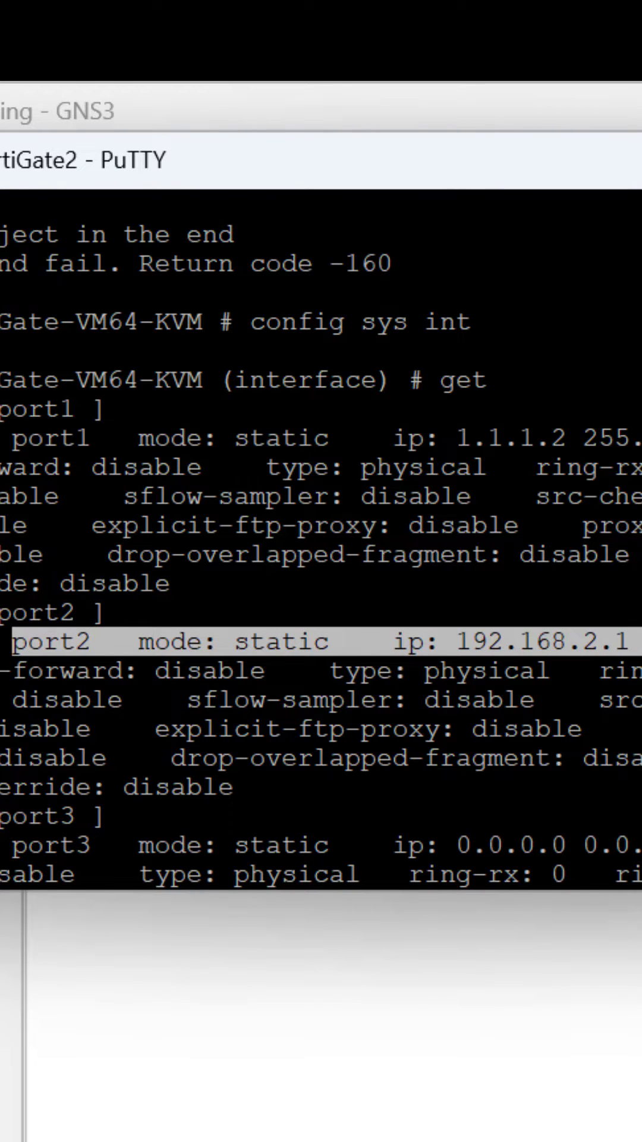
pyautogui.scroll(-3)
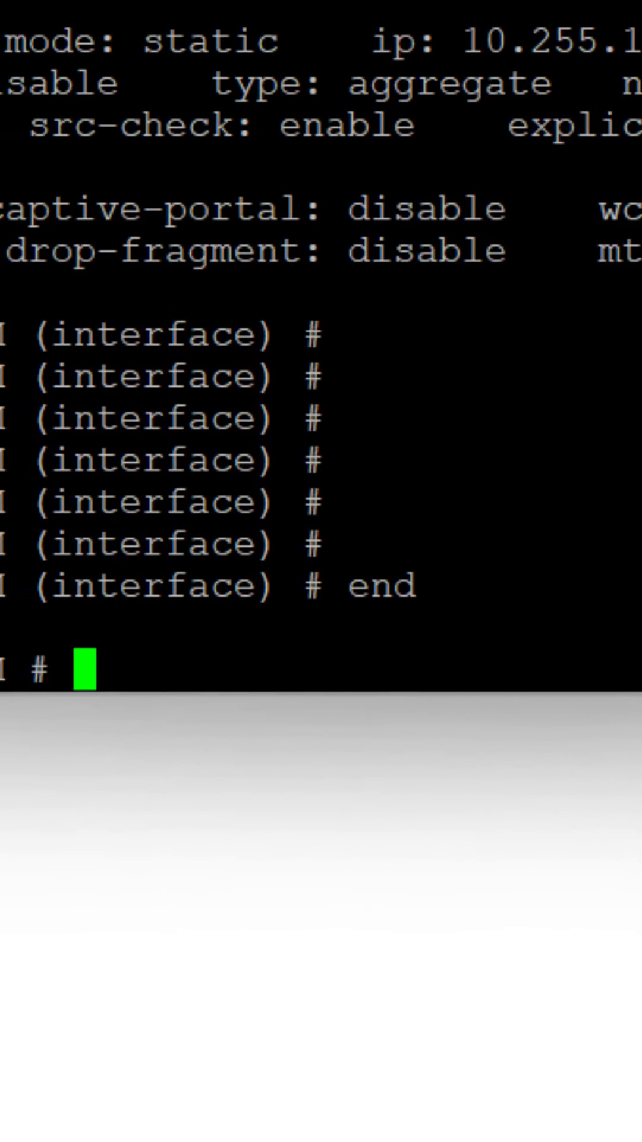
# - Run execute ping 192.168.2.2 on FortiGate2, receiving all five replies
pyautogui.write('exec')
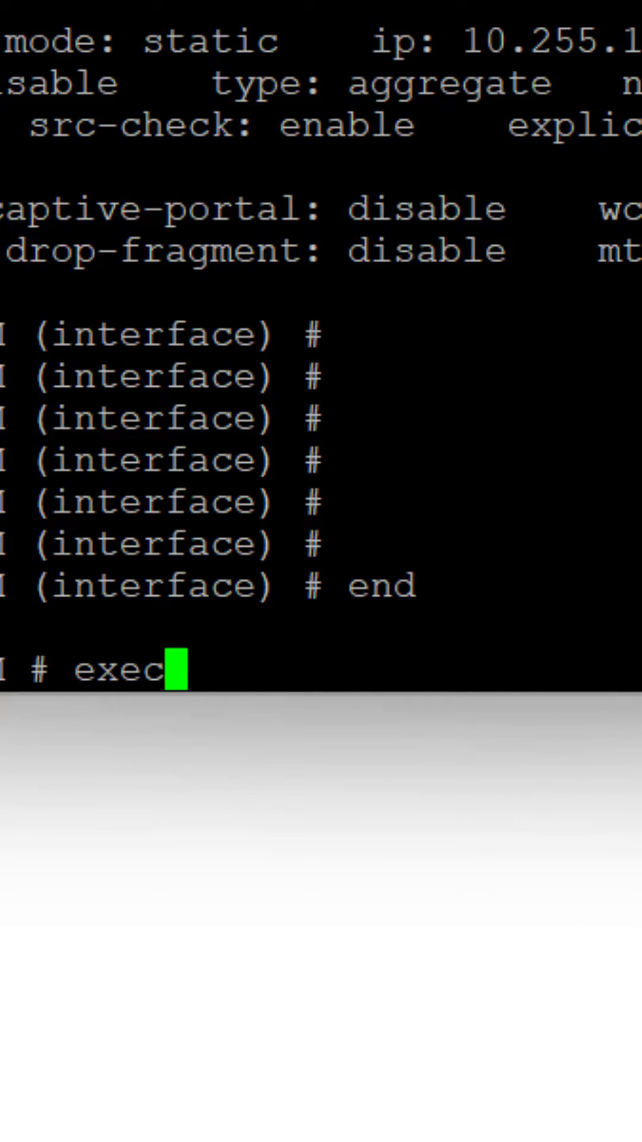
pyautogui.write('ute p')
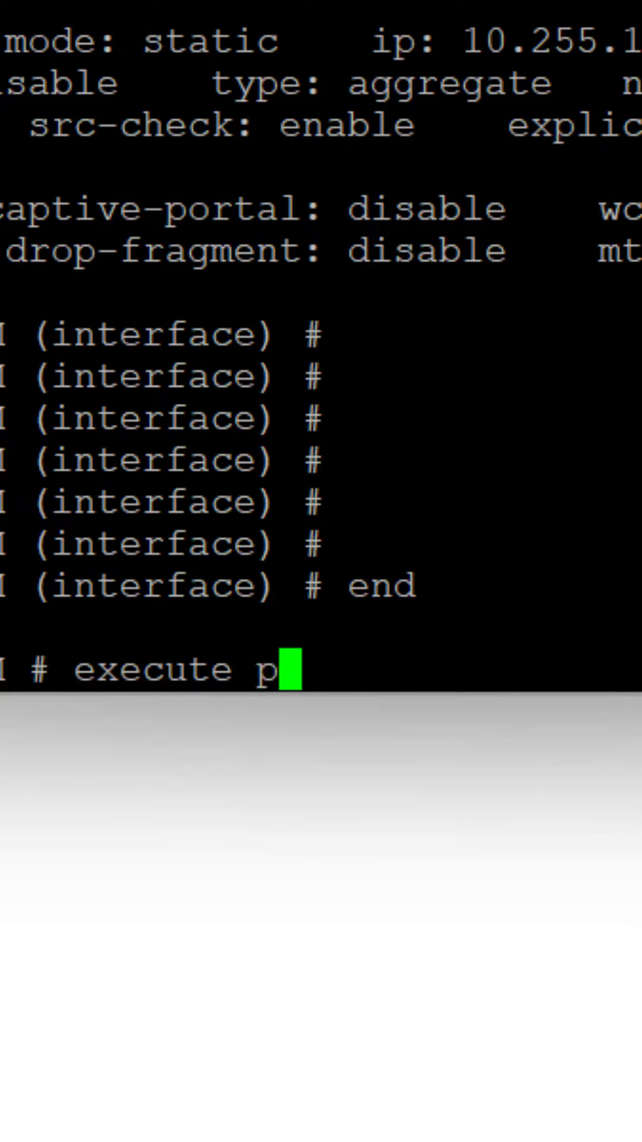
pyautogui.write('ing')
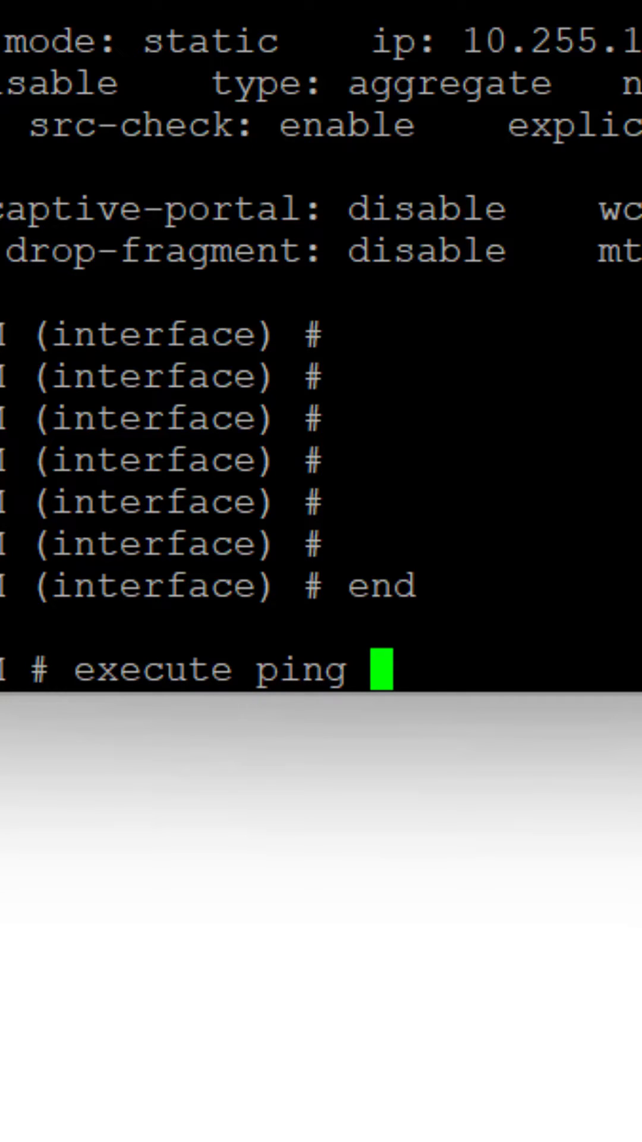
pyautogui.write('192.168')
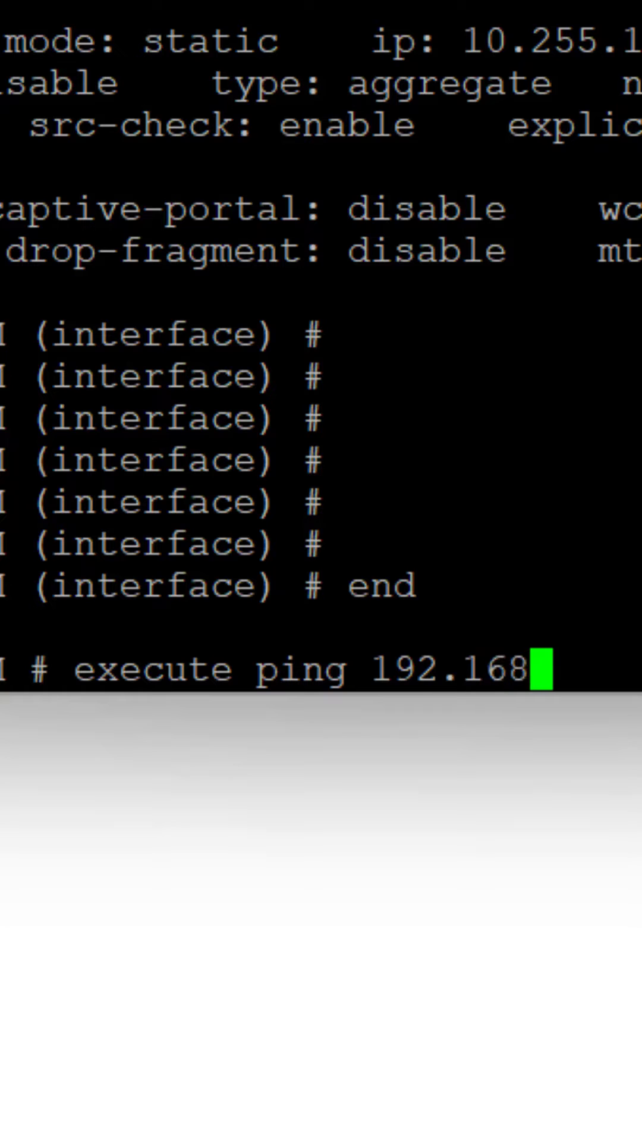
pyautogui.write('.2.2')
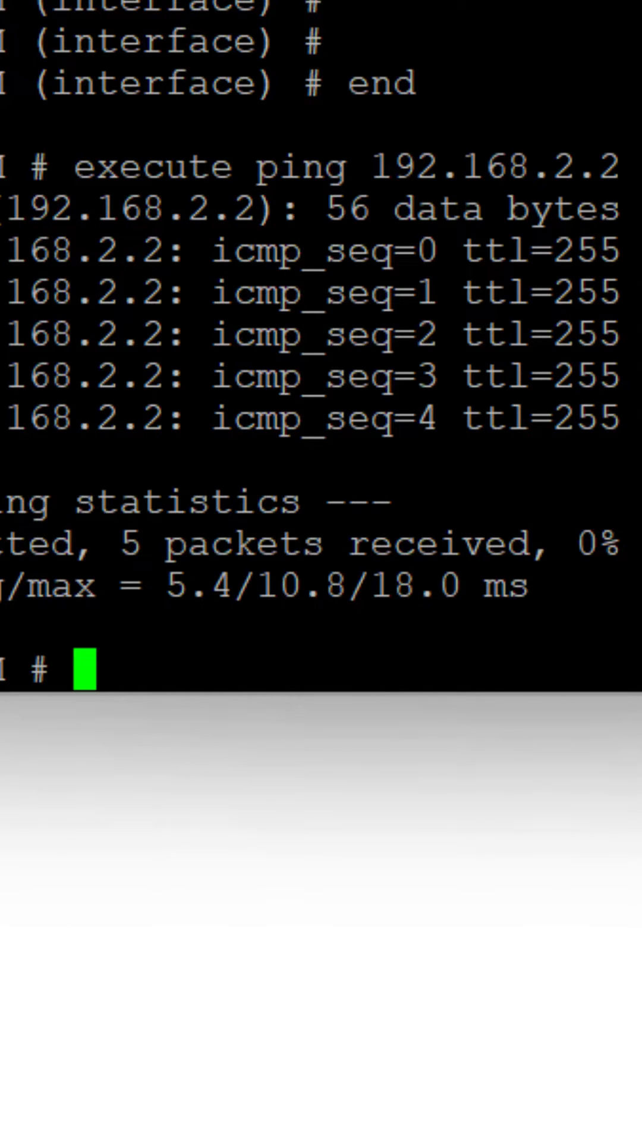
pyautogui.write('execute p')
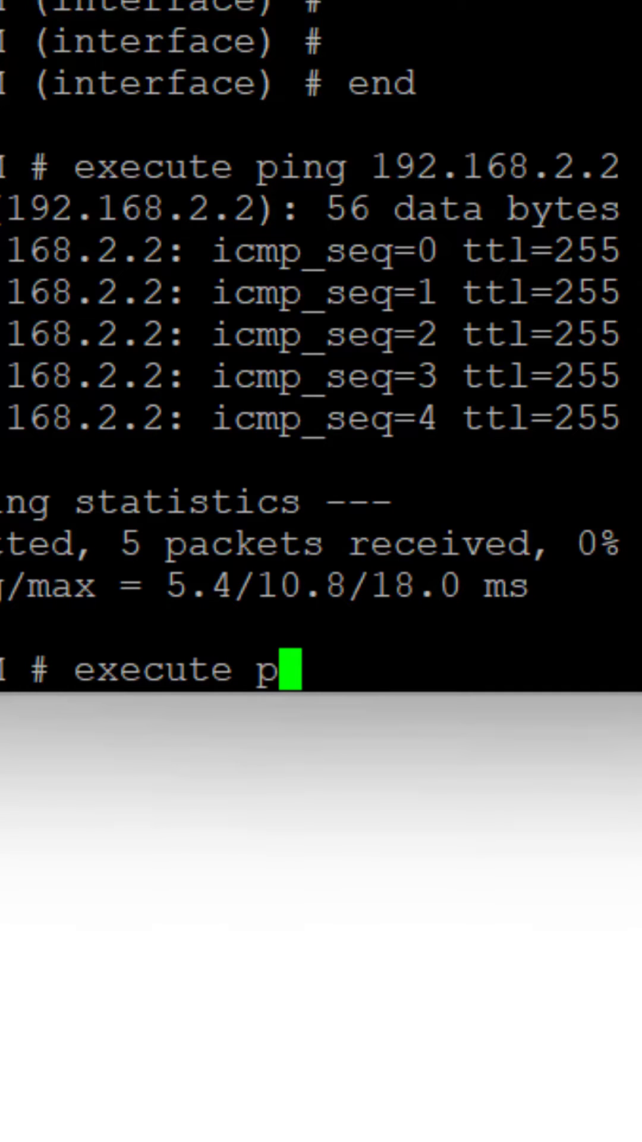
# - List the ping options, then set FortiGate2's ping source address to 192.168.2.1
pyautogui.write('ing-o')
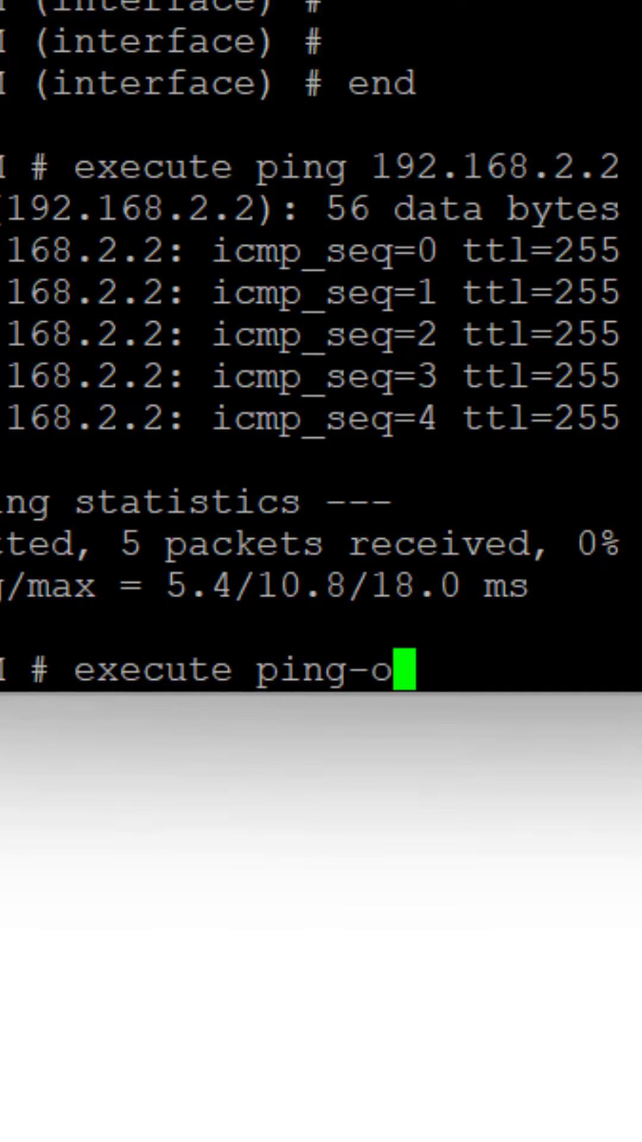
pyautogui.write('ptions')
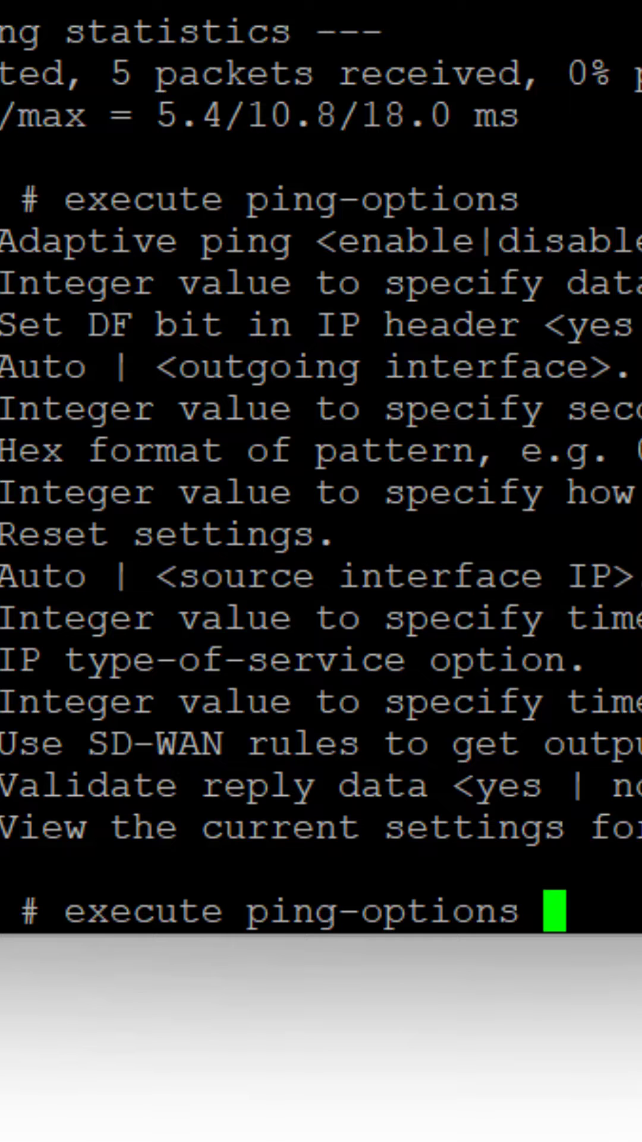
pyautogui.write('souc')
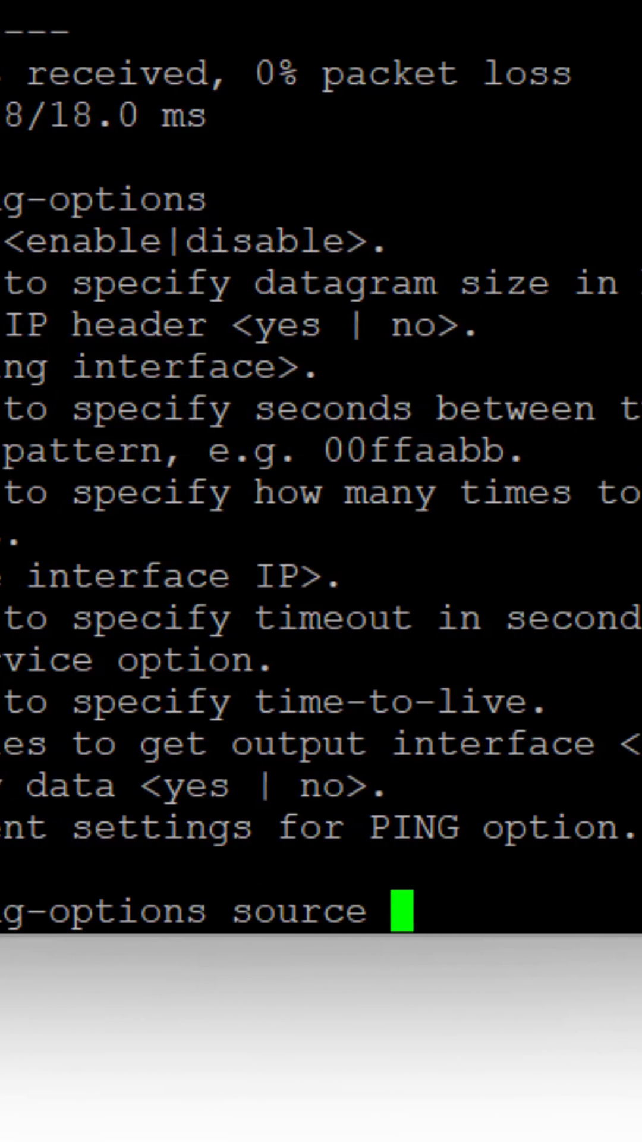
pyautogui.write('192.168')
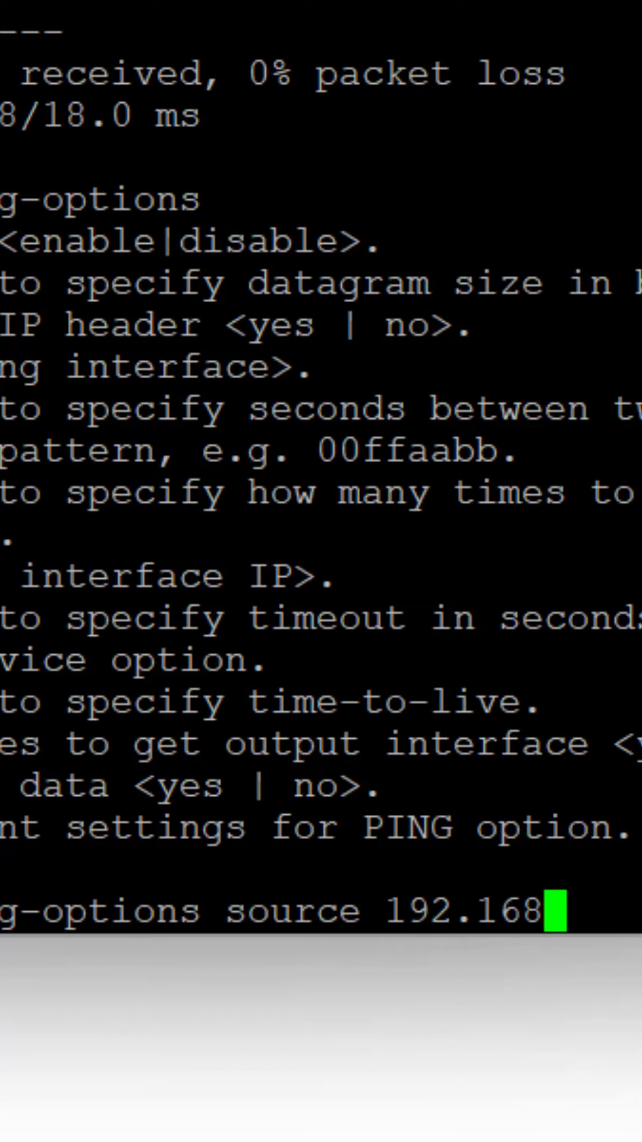
pyautogui.write('.2.1')
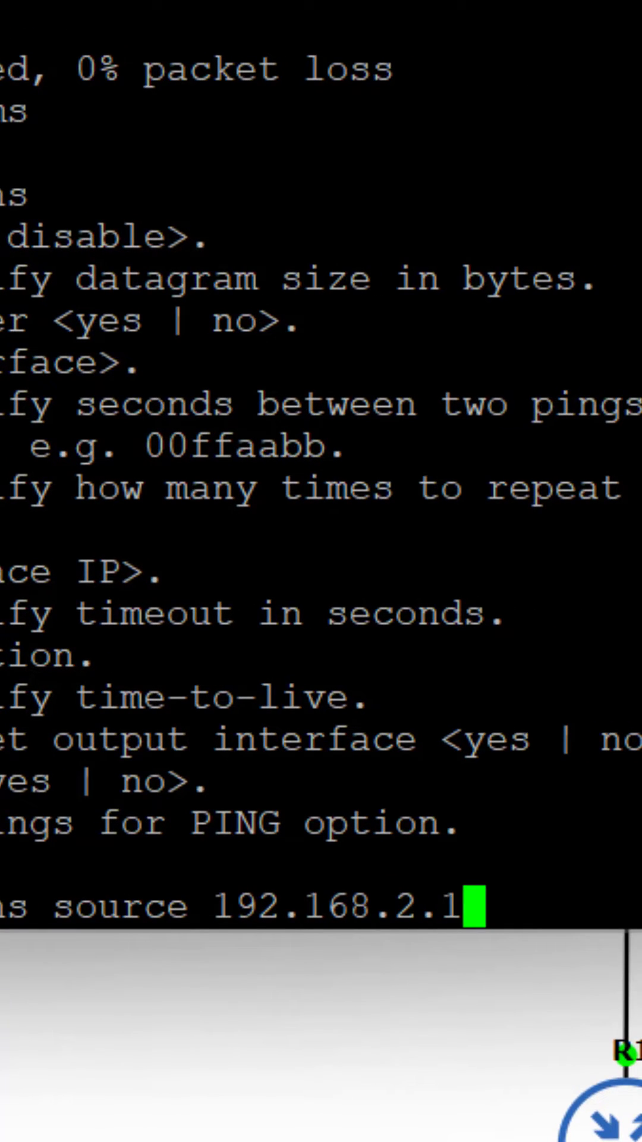
pyautogui.scroll(3)
pyautogui.write('execute ping 1')
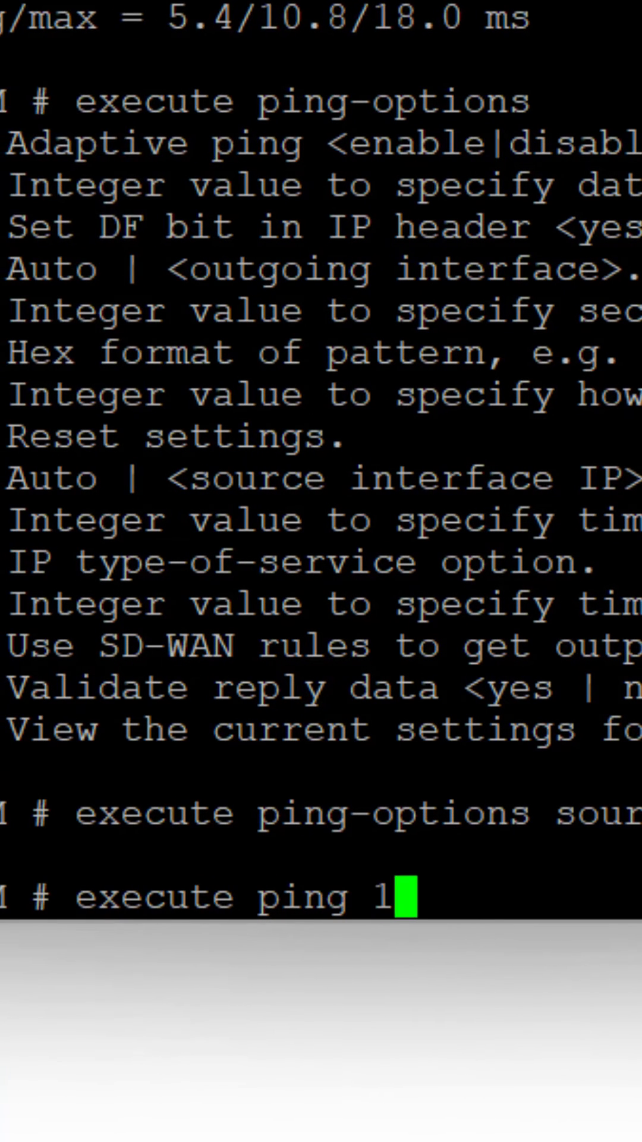
# - Ping 192.168.2.2 from source 192.168.2.1, getting five replies with 0% loss
pyautogui.write('92.168.2.2')
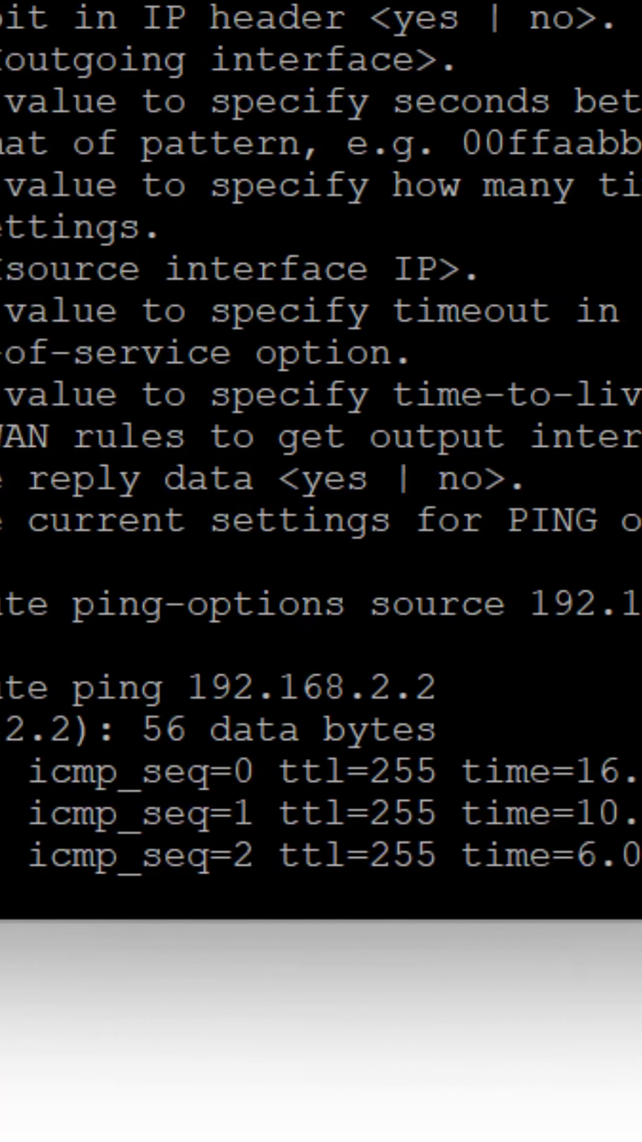
pyautogui.scroll(-3)
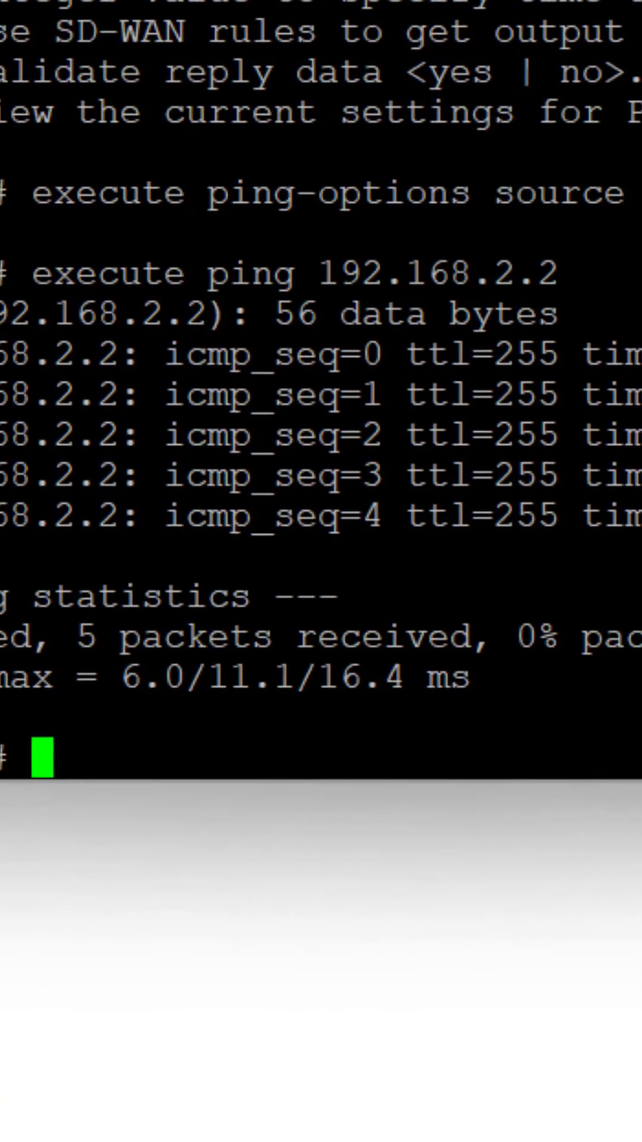
pyautogui.write('execute ping')
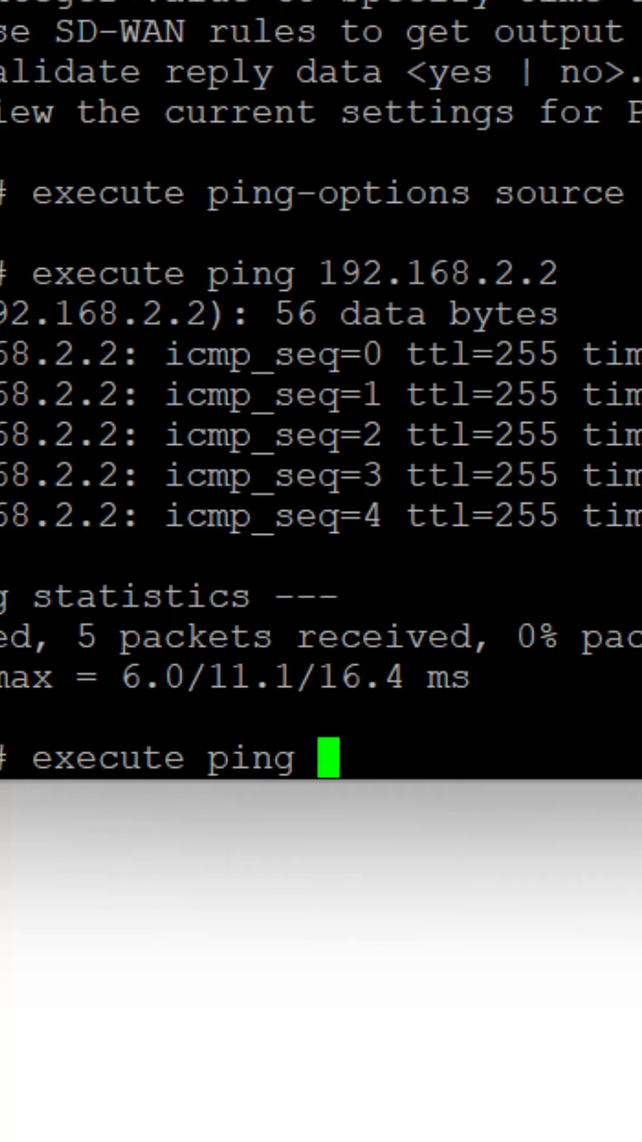
# - Ping 1.1.1.1 from source 192.168.2.1, which fails with 100% packet loss
pyautogui.write('1.1.1.1')
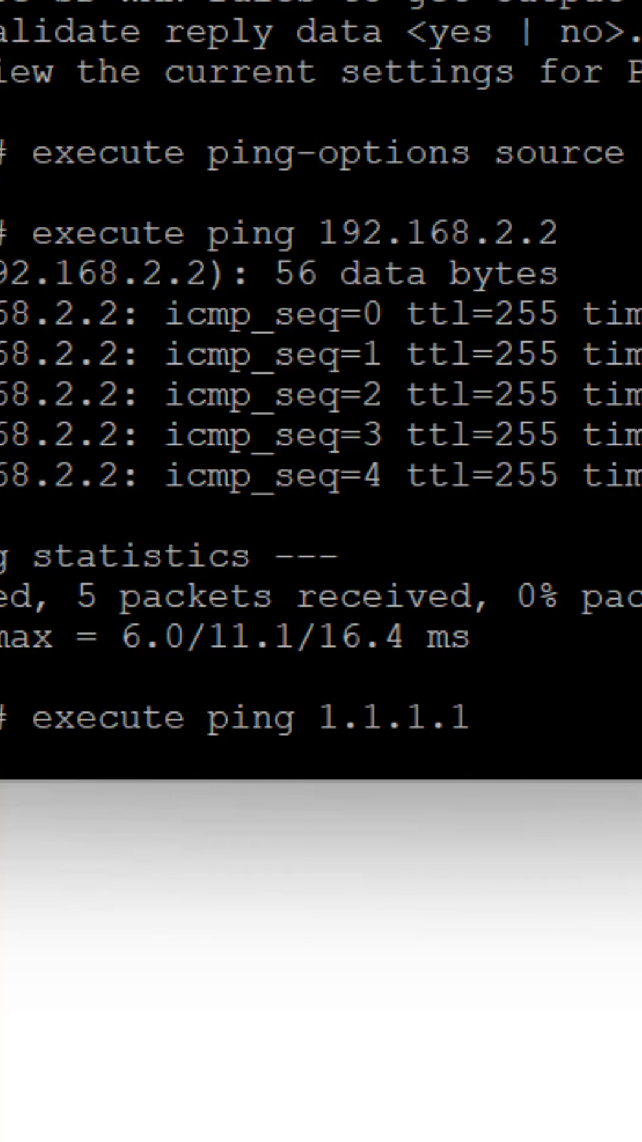
pyautogui.moveTo(466, 838)
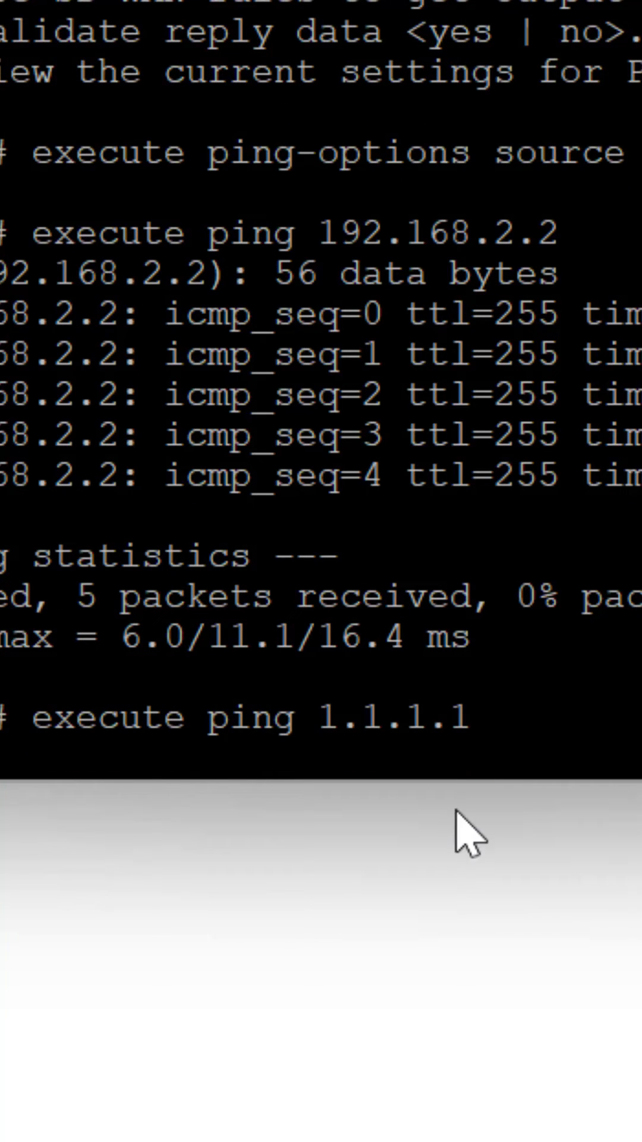
pyautogui.moveTo(470, 838)
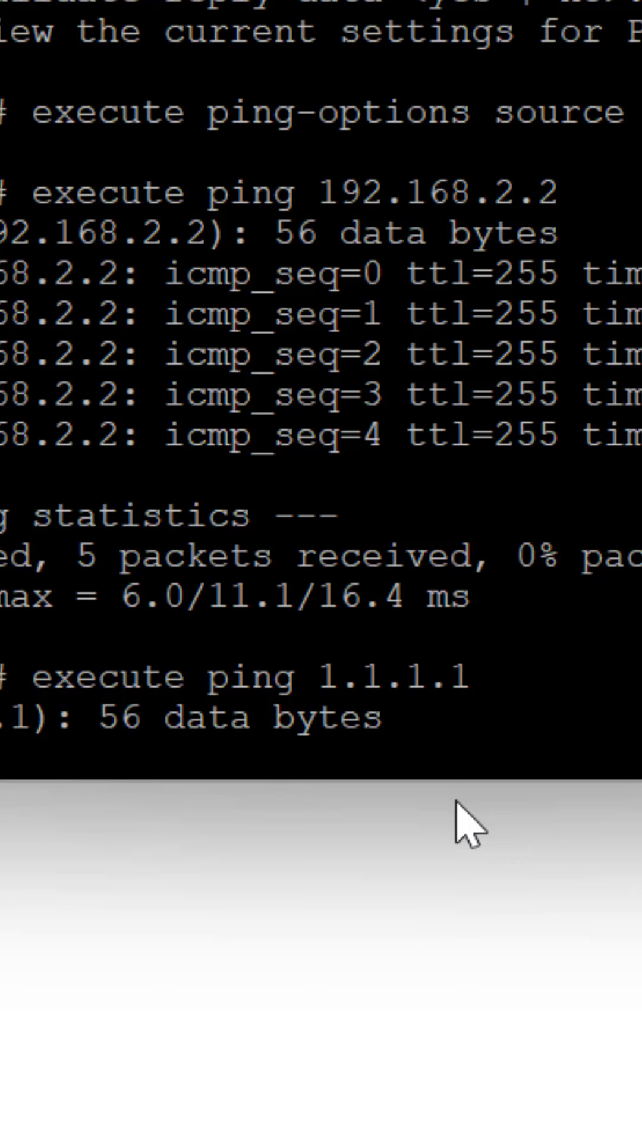
pyautogui.scroll(-3)
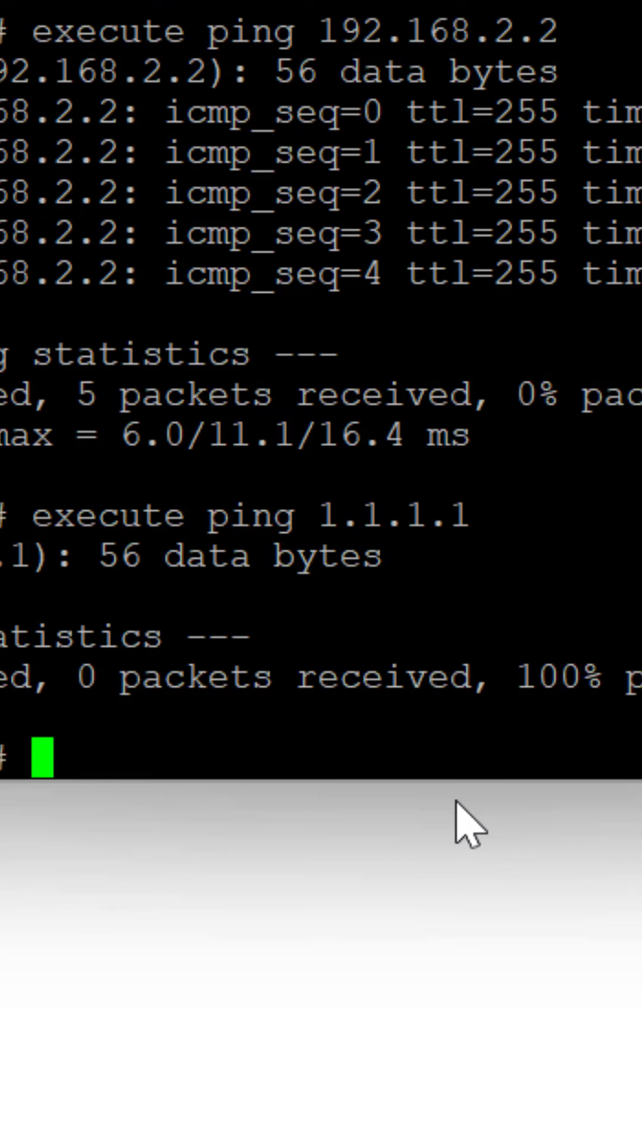
pyautogui.write('execute ping-options source')
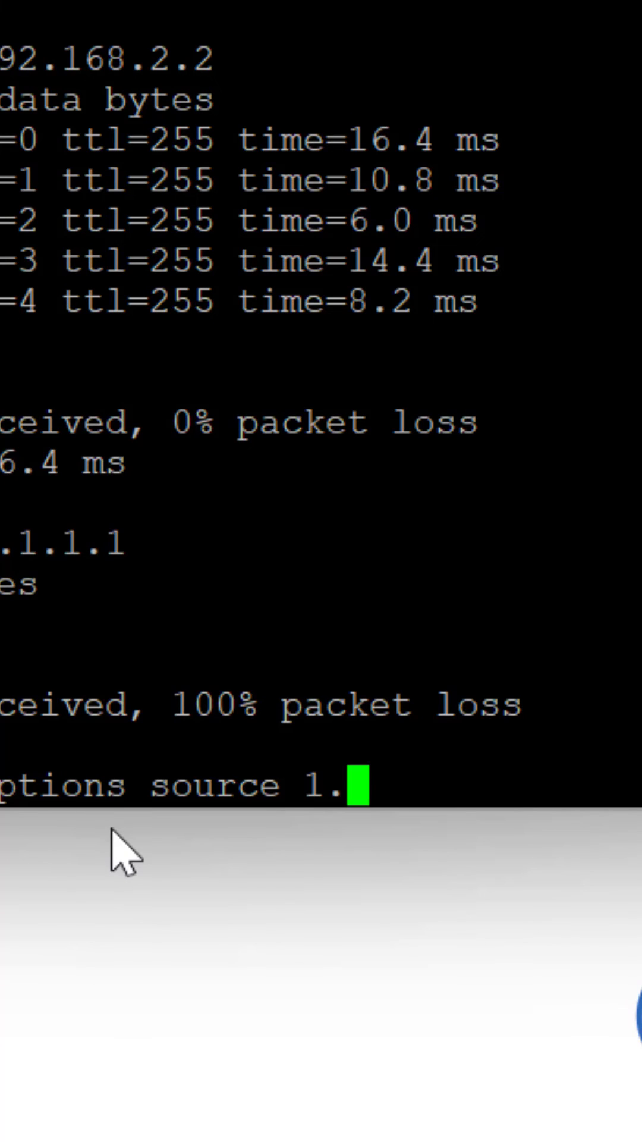
# - Set the ping source to 1.1.1.2 and ping 1.1.1.1, receiving all replies
pyautogui.write('1.1.2')
pyautogui.write('execute ping 1.1.1.1')
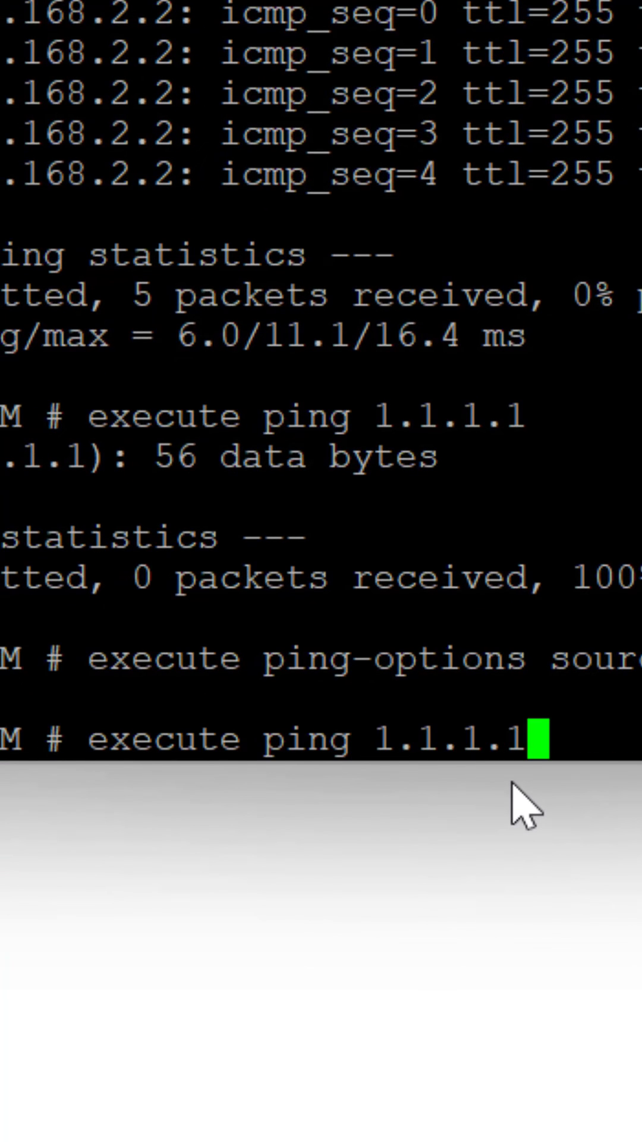
pyautogui.press('Return')
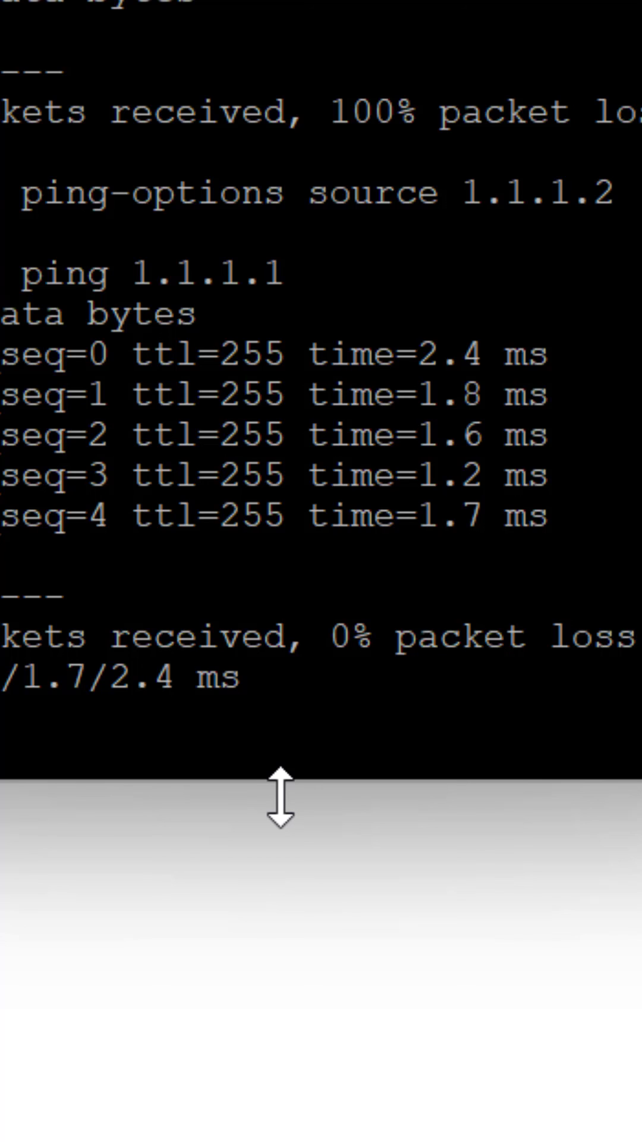
pyautogui.moveTo(351, 857)
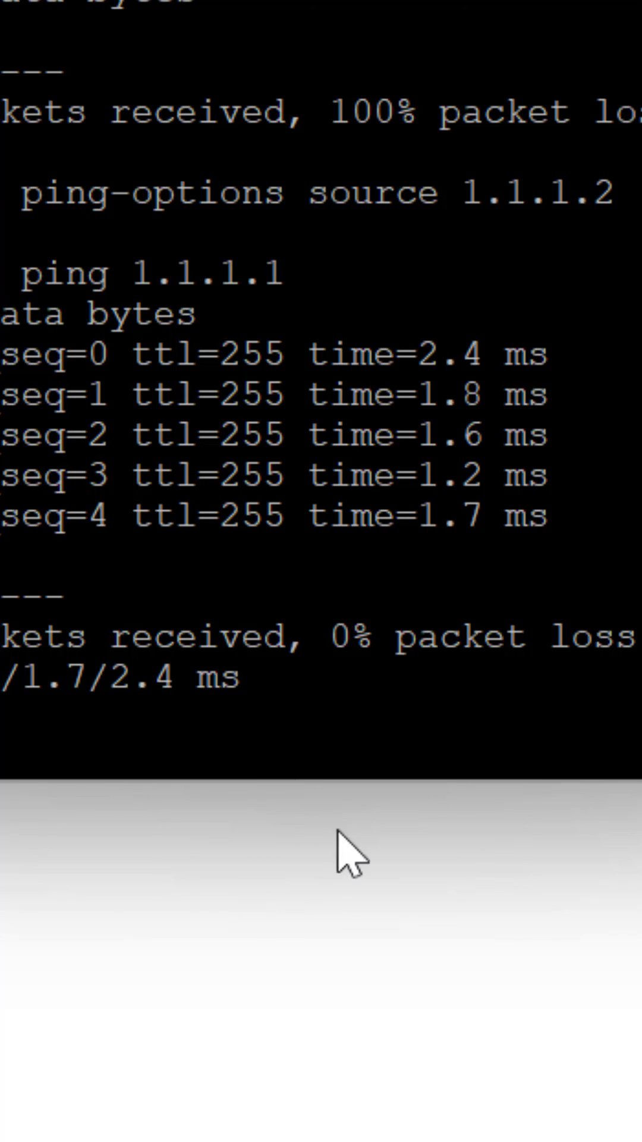